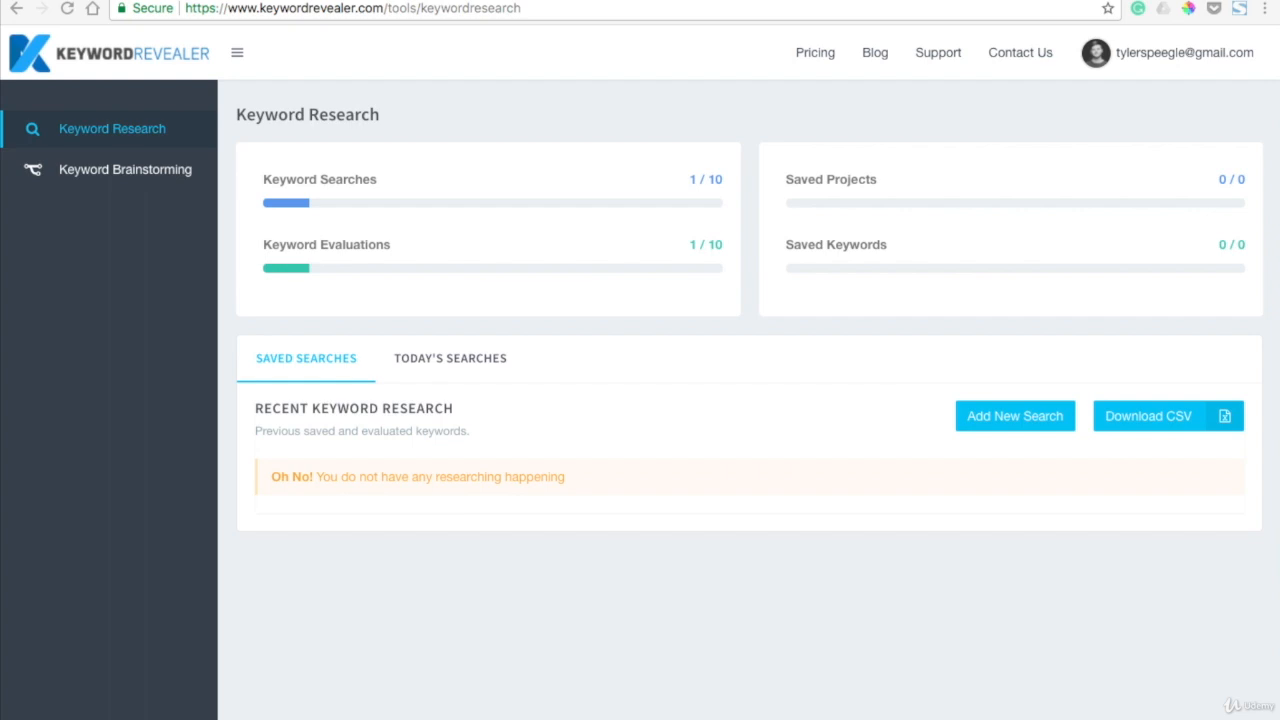
mouse_move(1119, 564)
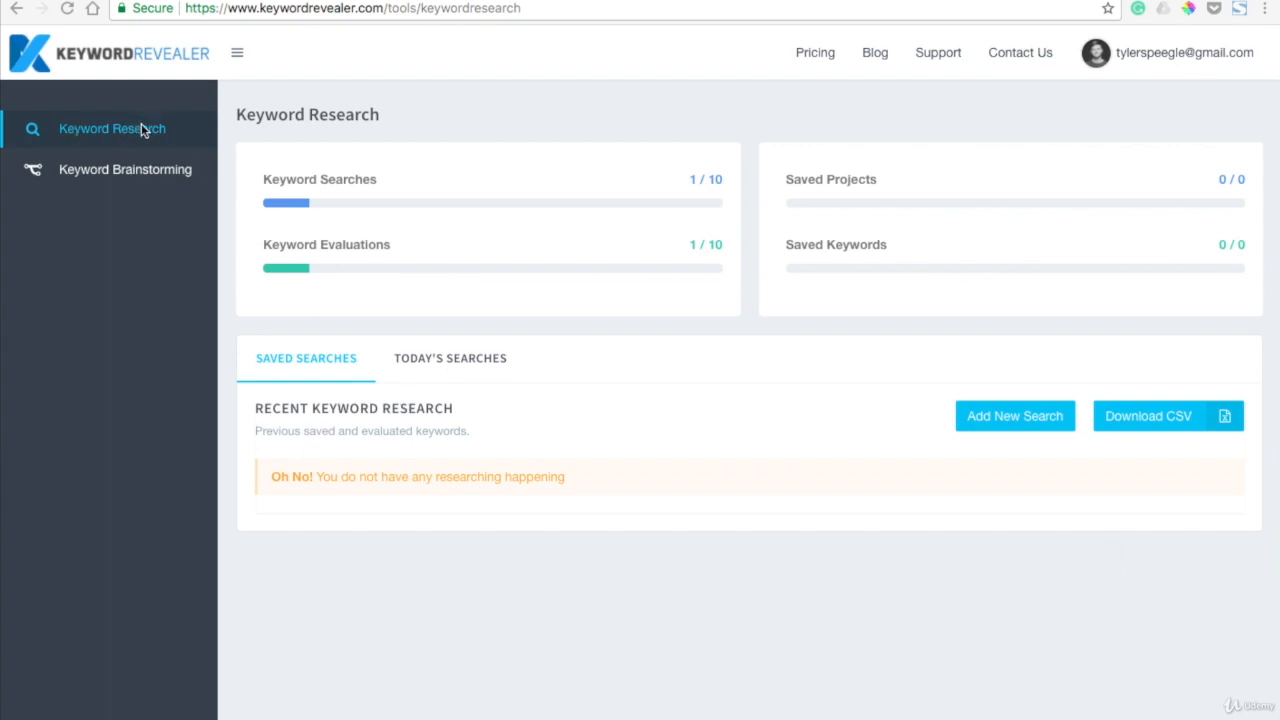
mouse_move(157, 138)
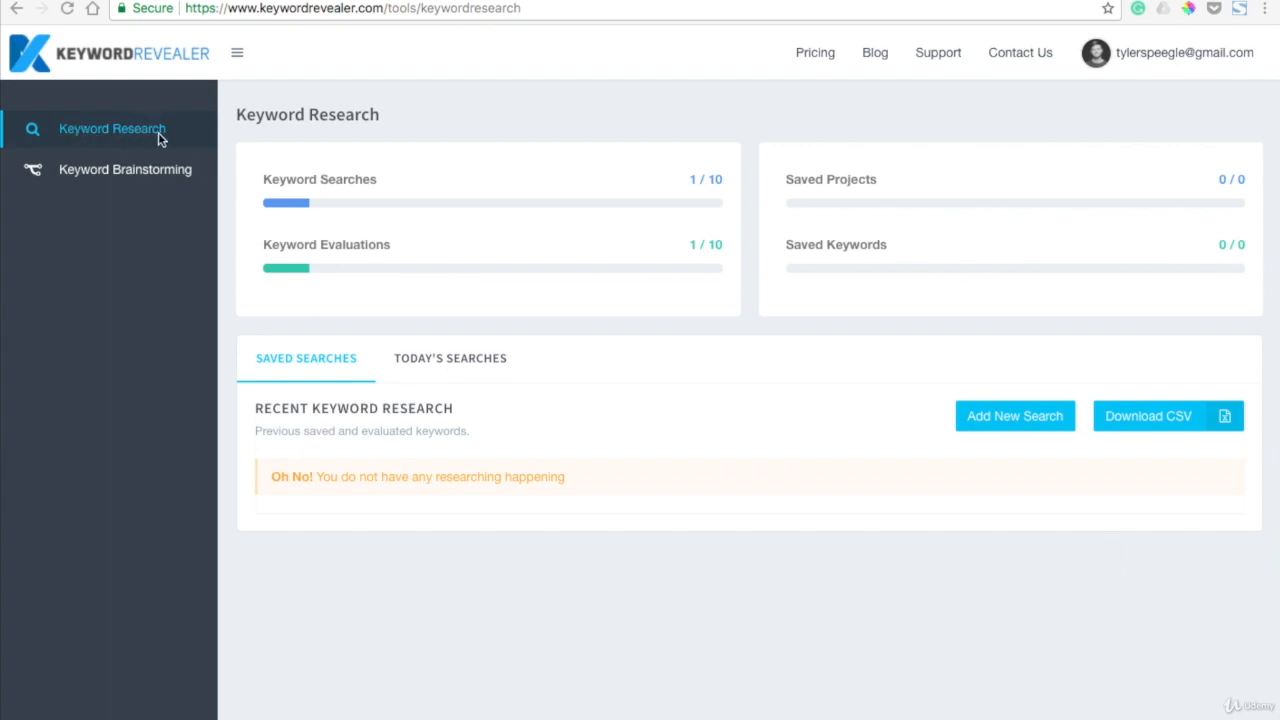
mouse_move(1014, 425)
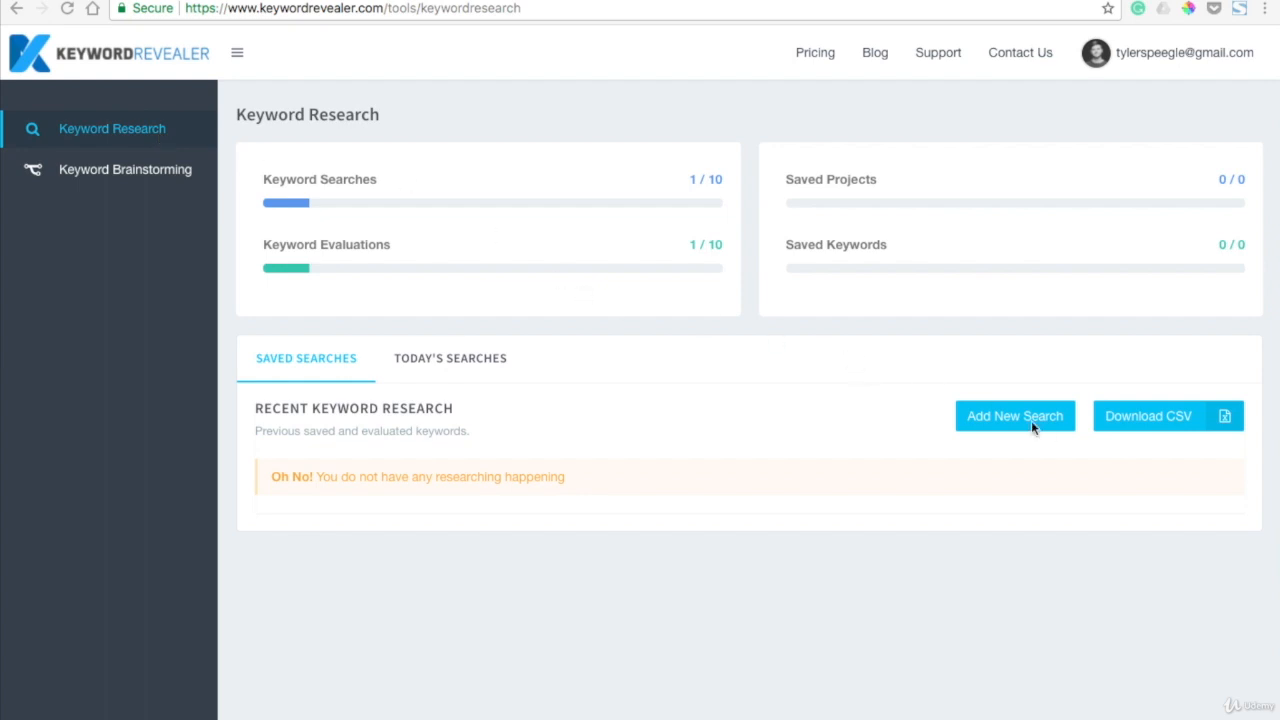
Run a new keyword search for 'pets', returning 686 related keywords with volume, CPC and profit
click(1014, 415)
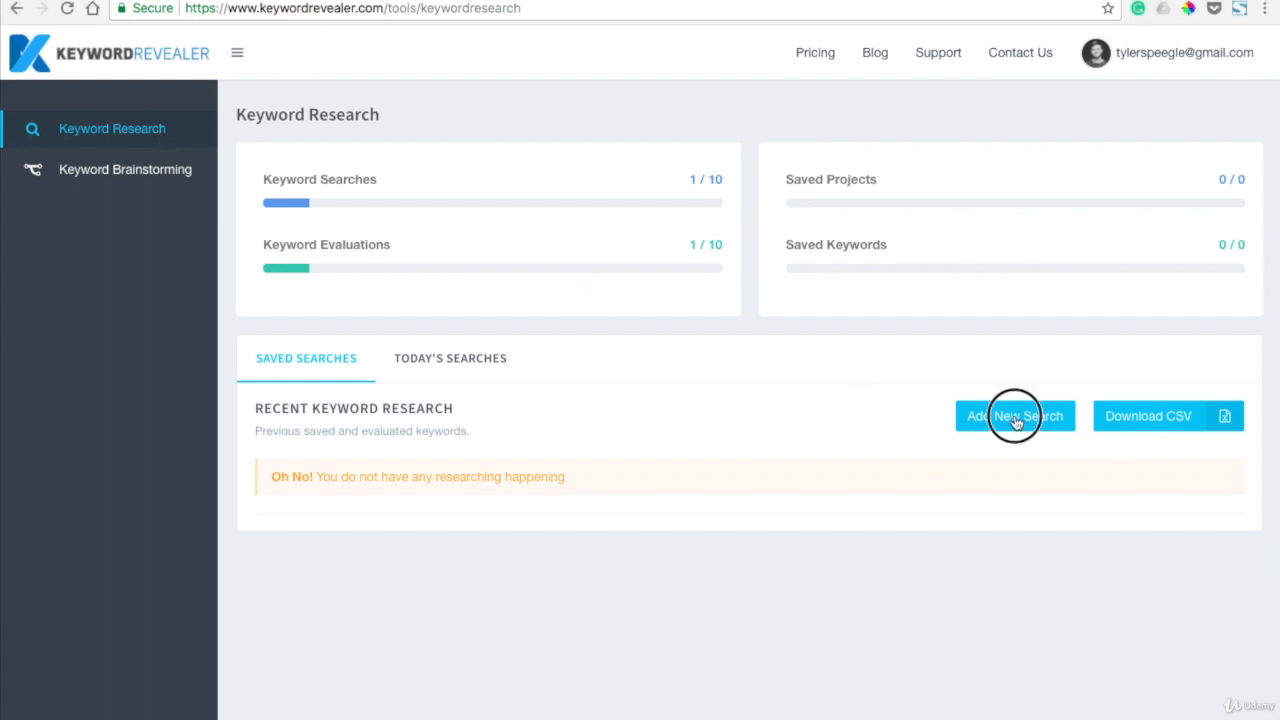
click(1014, 416)
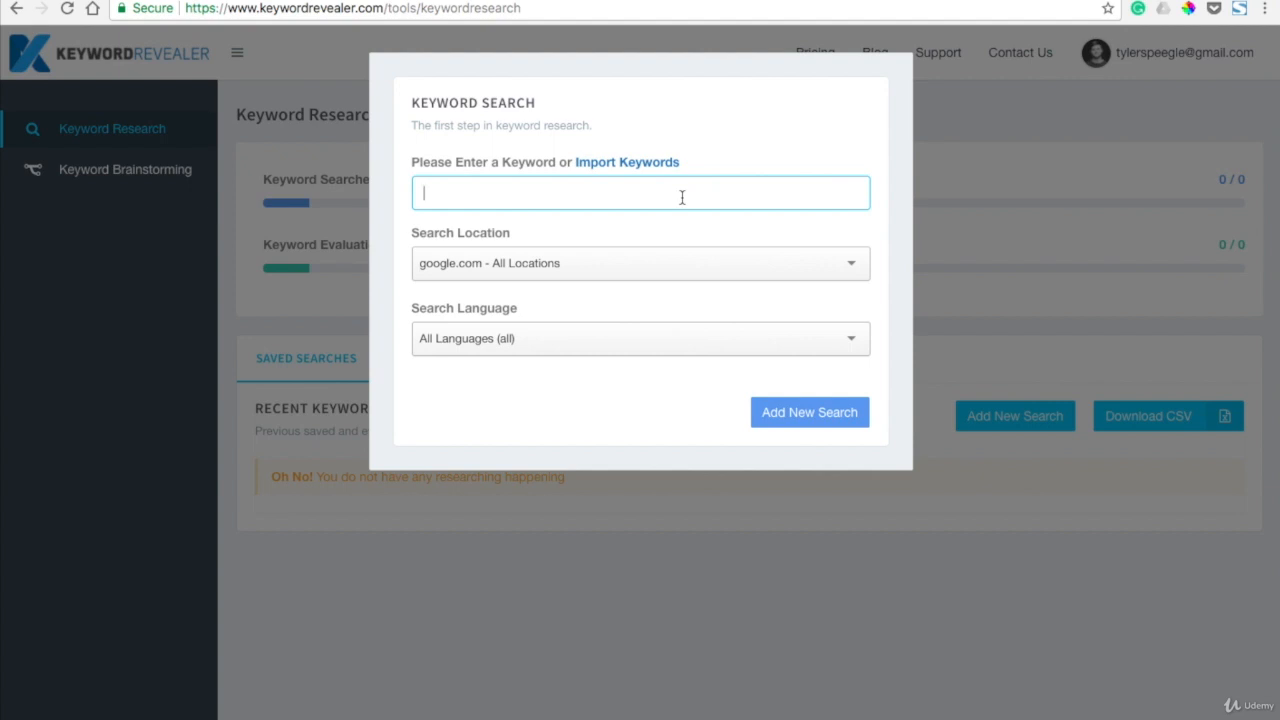
text(pets)
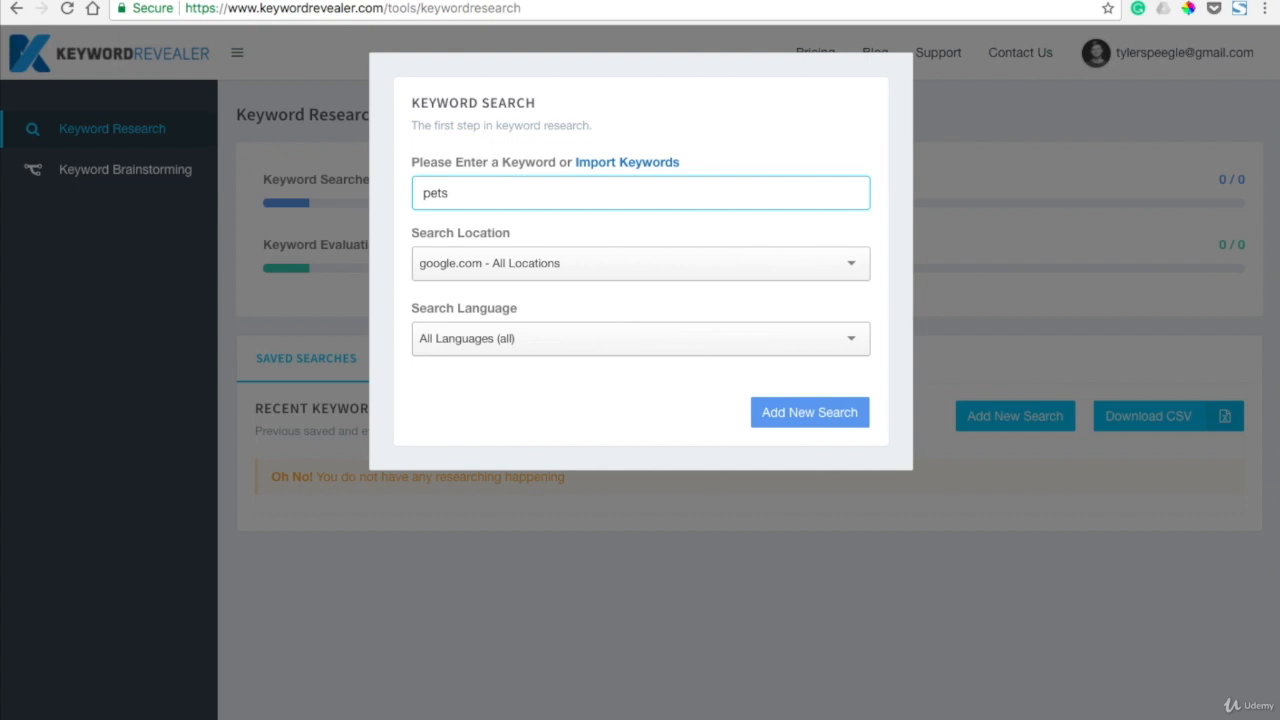
click(809, 412)
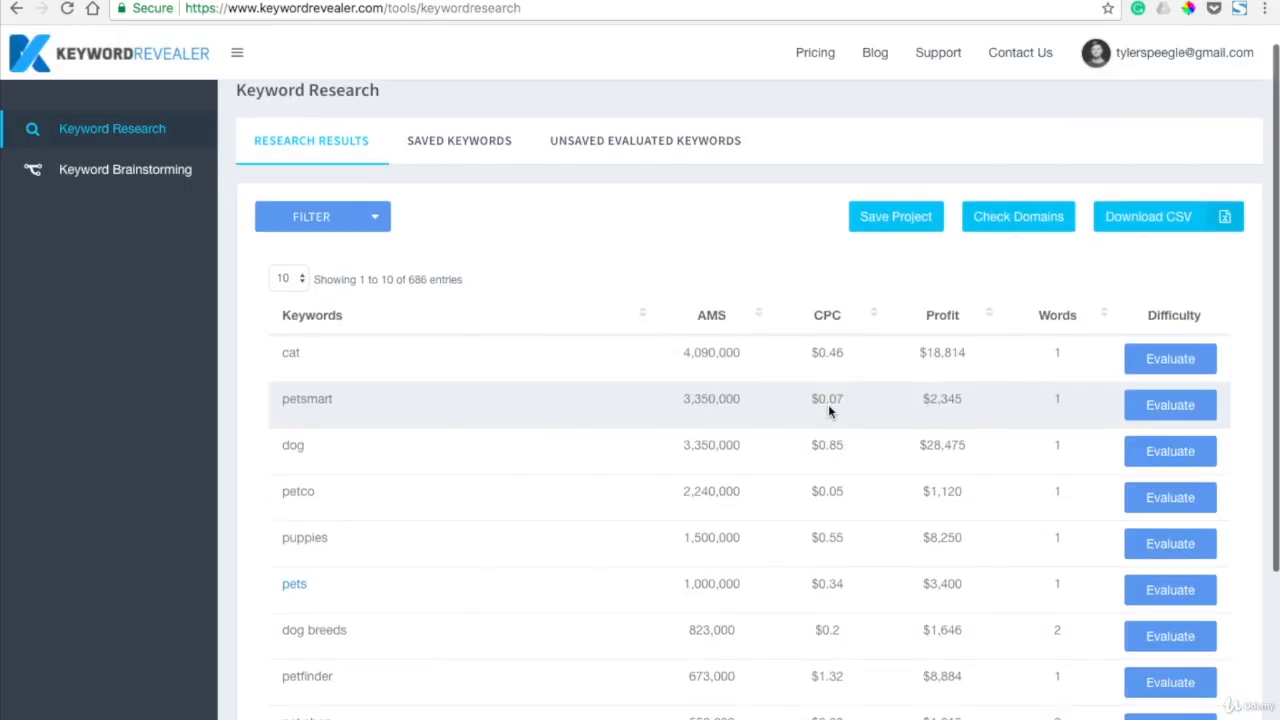
mouse_move(755, 375)
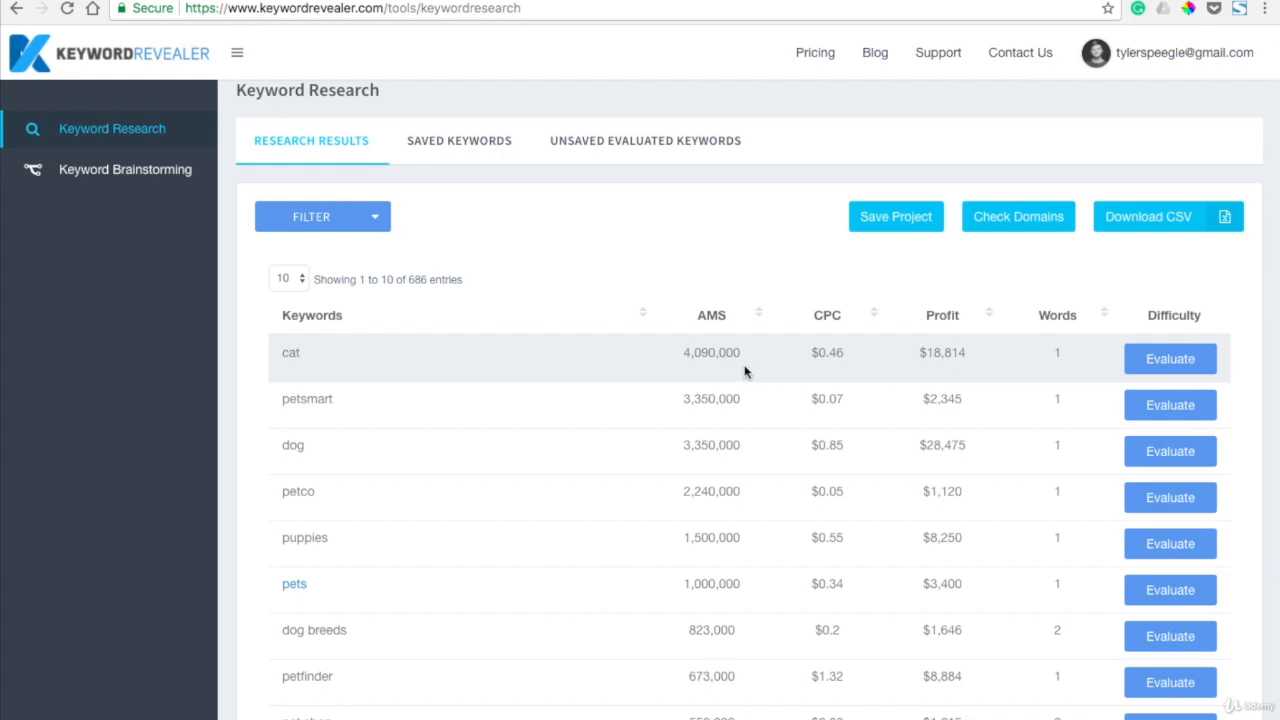
mouse_move(536, 394)
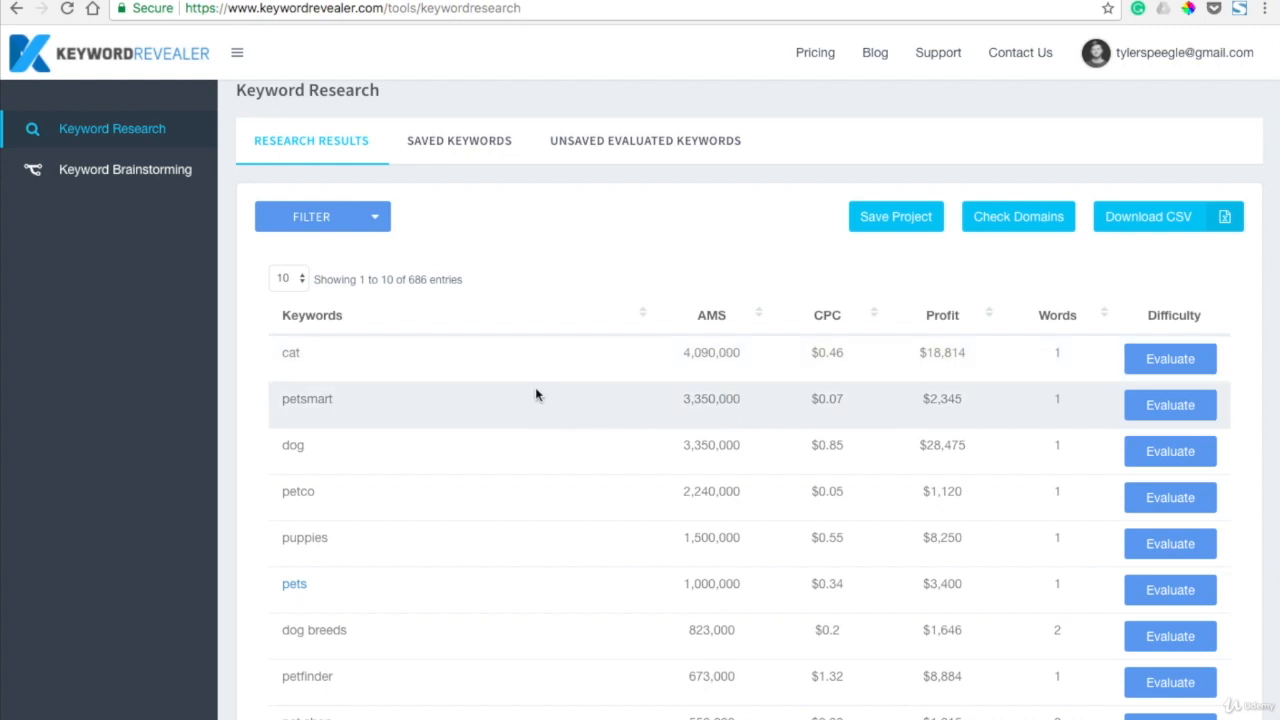
mouse_move(533, 378)
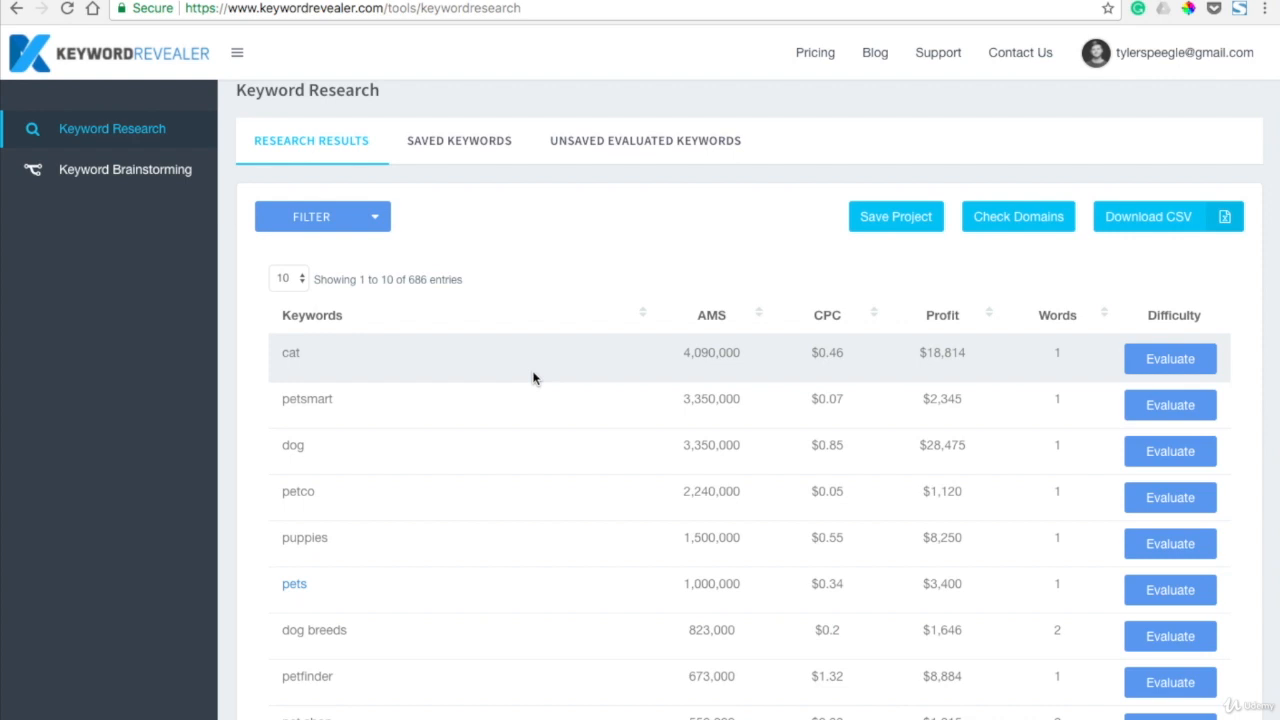
mouse_move(673, 378)
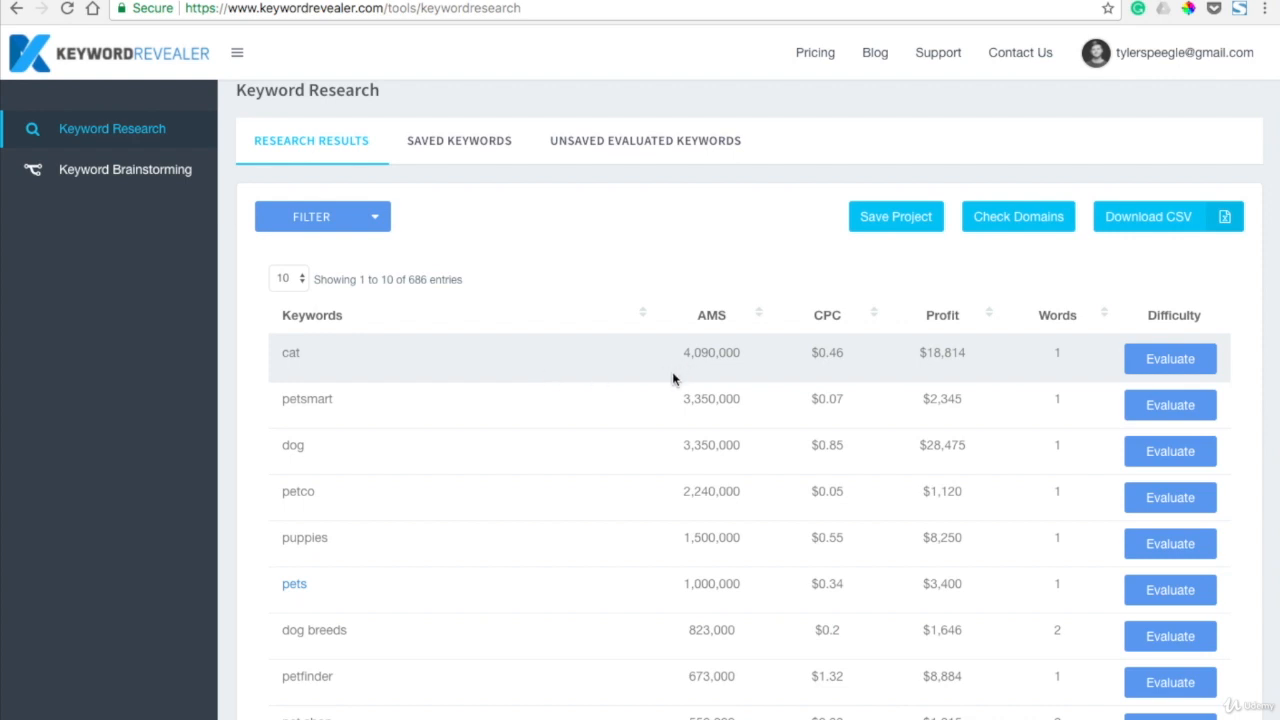
mouse_move(610, 450)
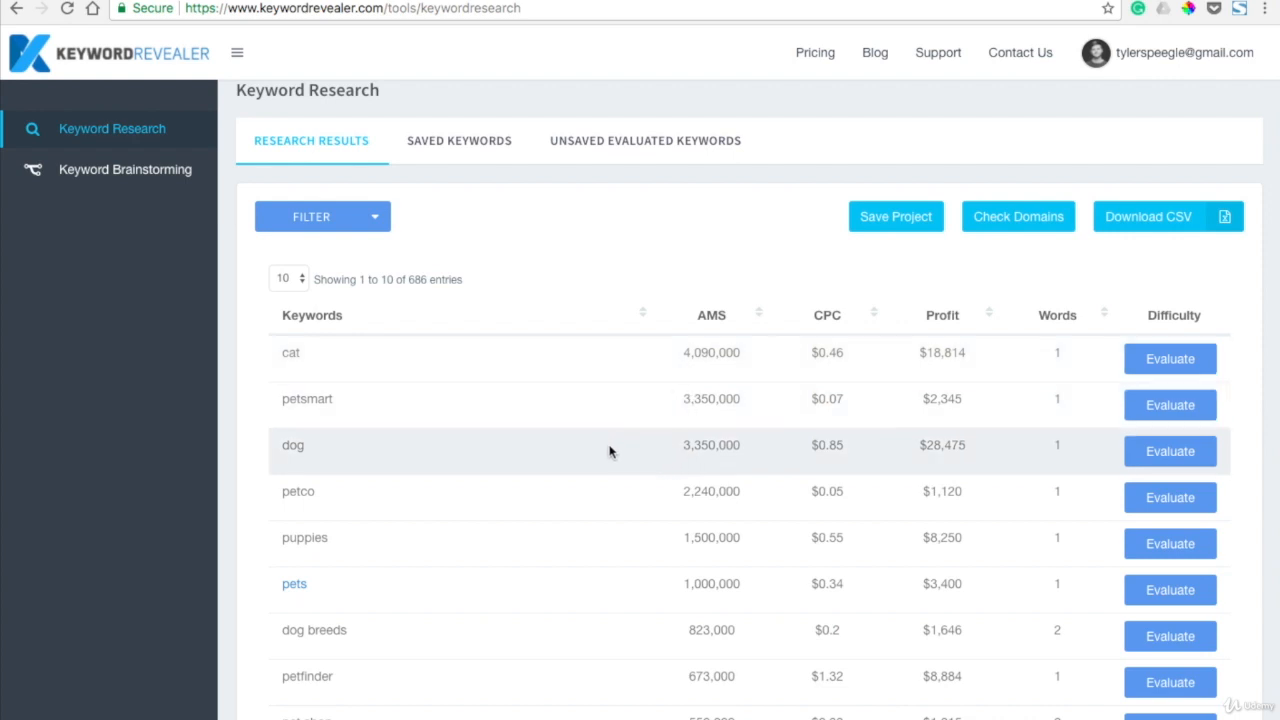
mouse_move(622, 507)
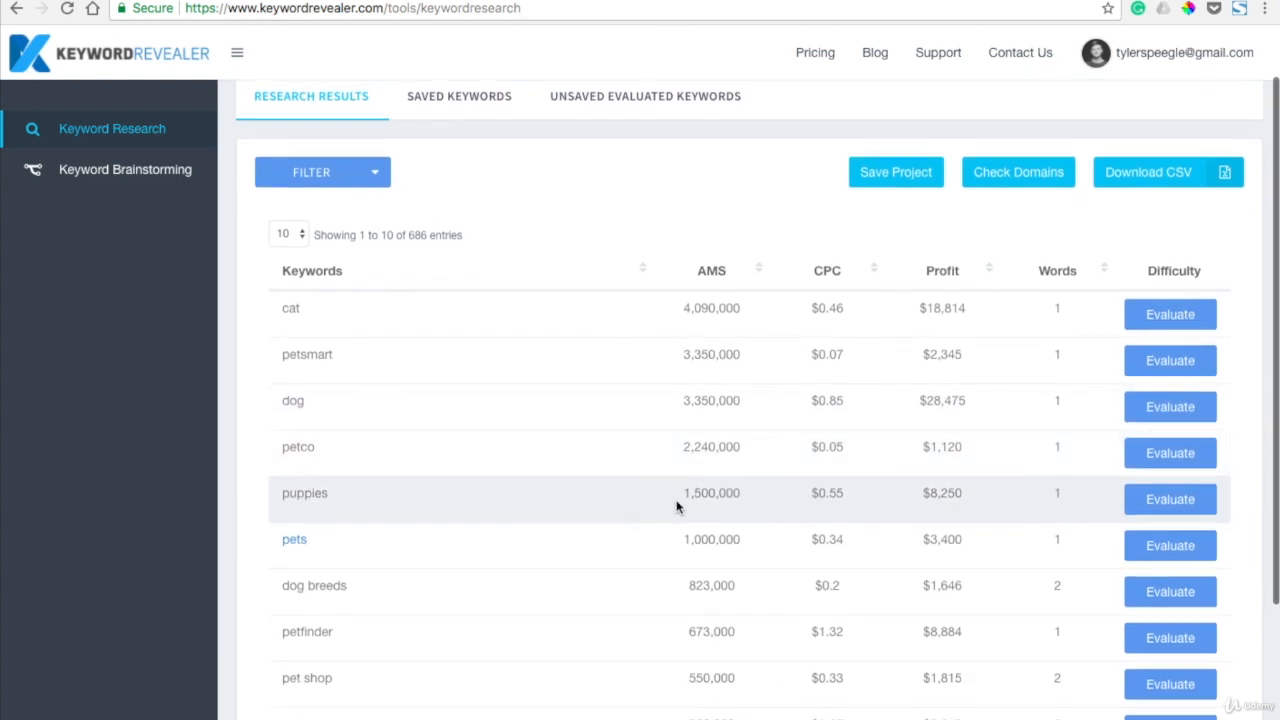
Page through results pages 2, 4 and 5 to reach entries 41-50 with niche ideas like pet supply stores
scroll(down, 3)
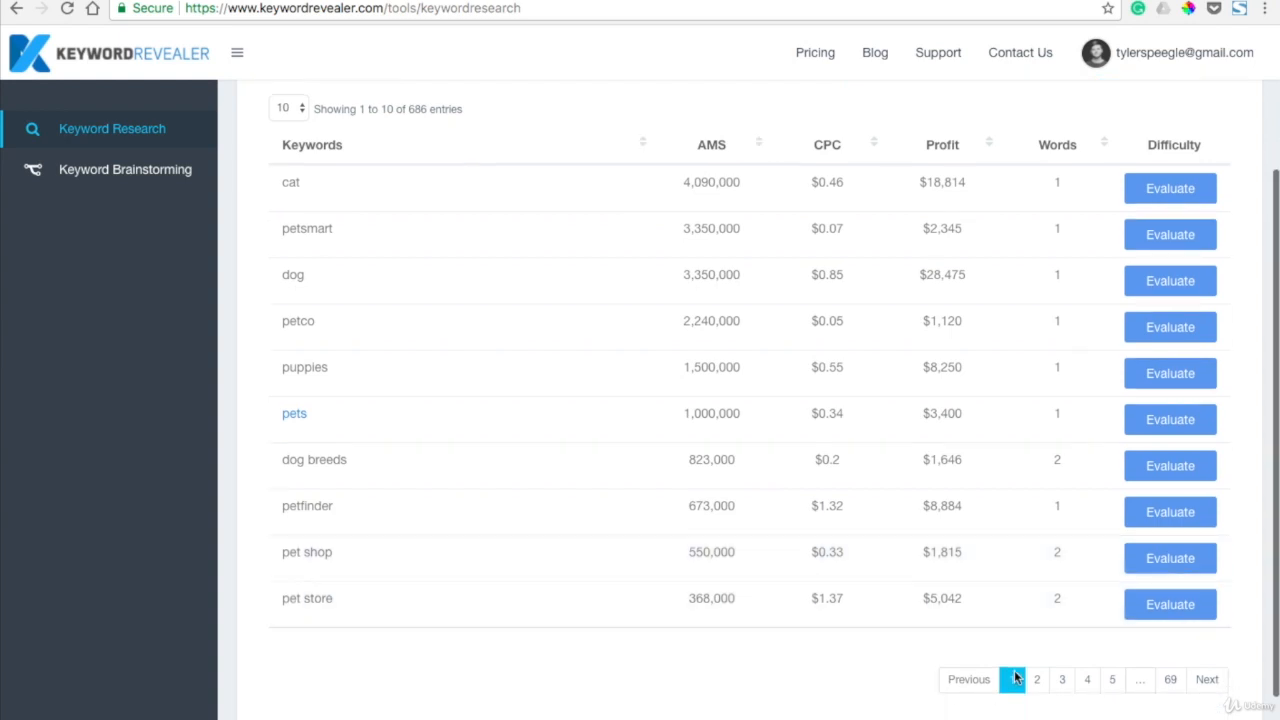
click(1037, 679)
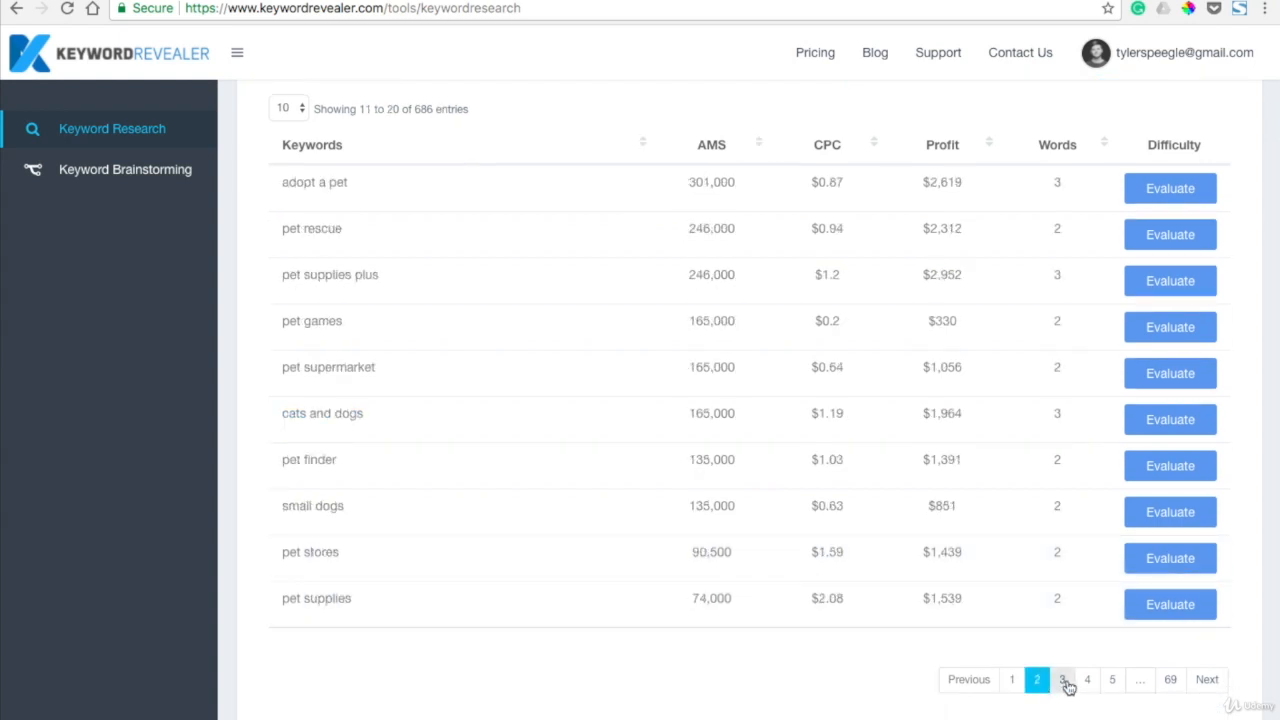
click(1086, 679)
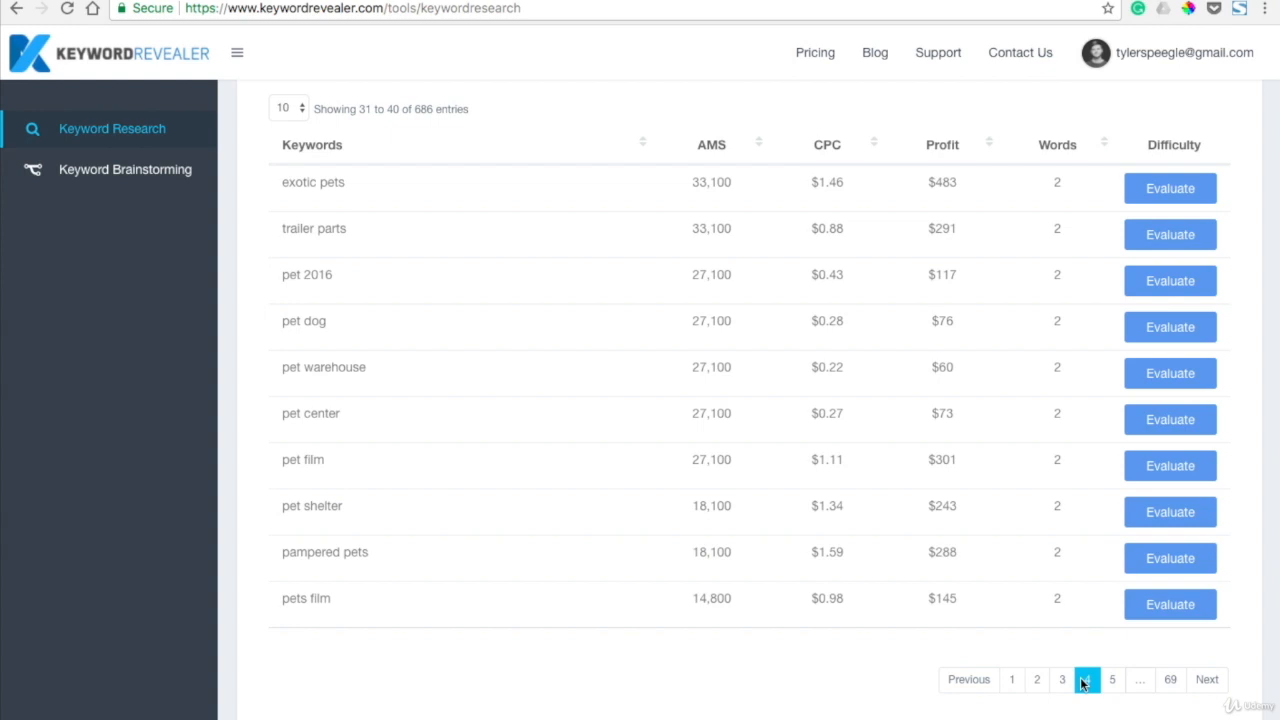
click(1112, 679)
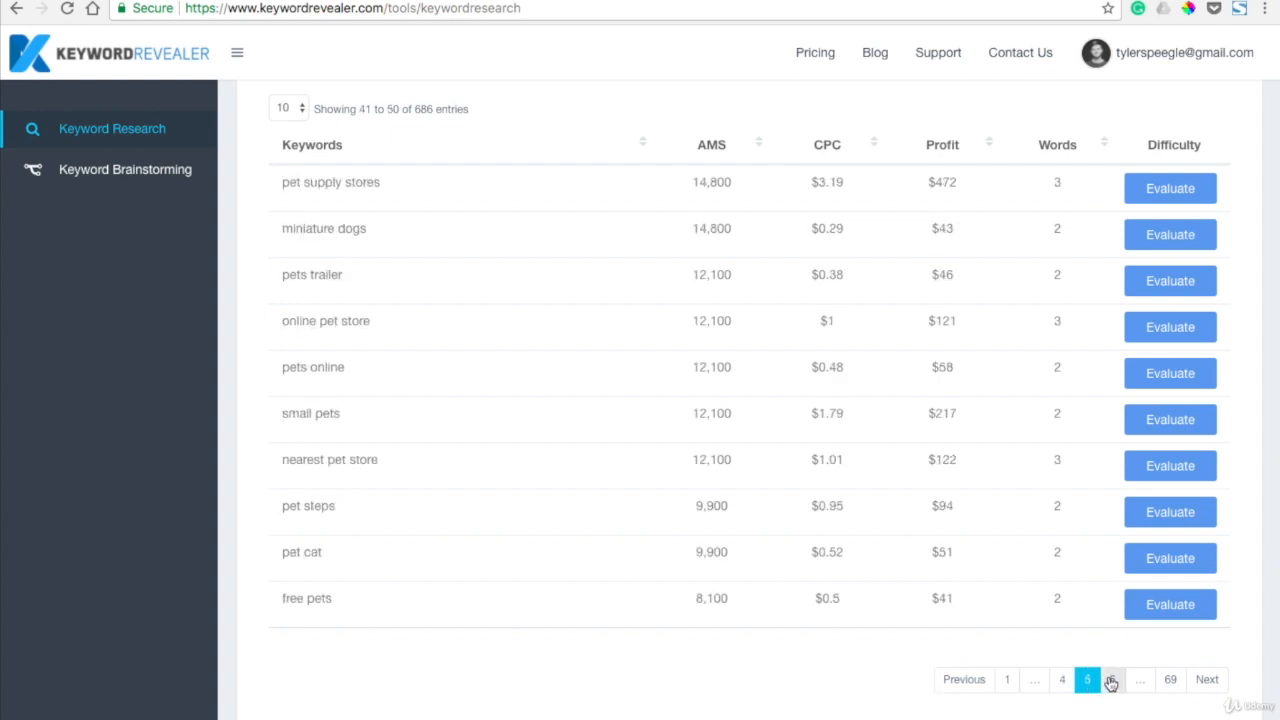
mouse_move(643, 574)
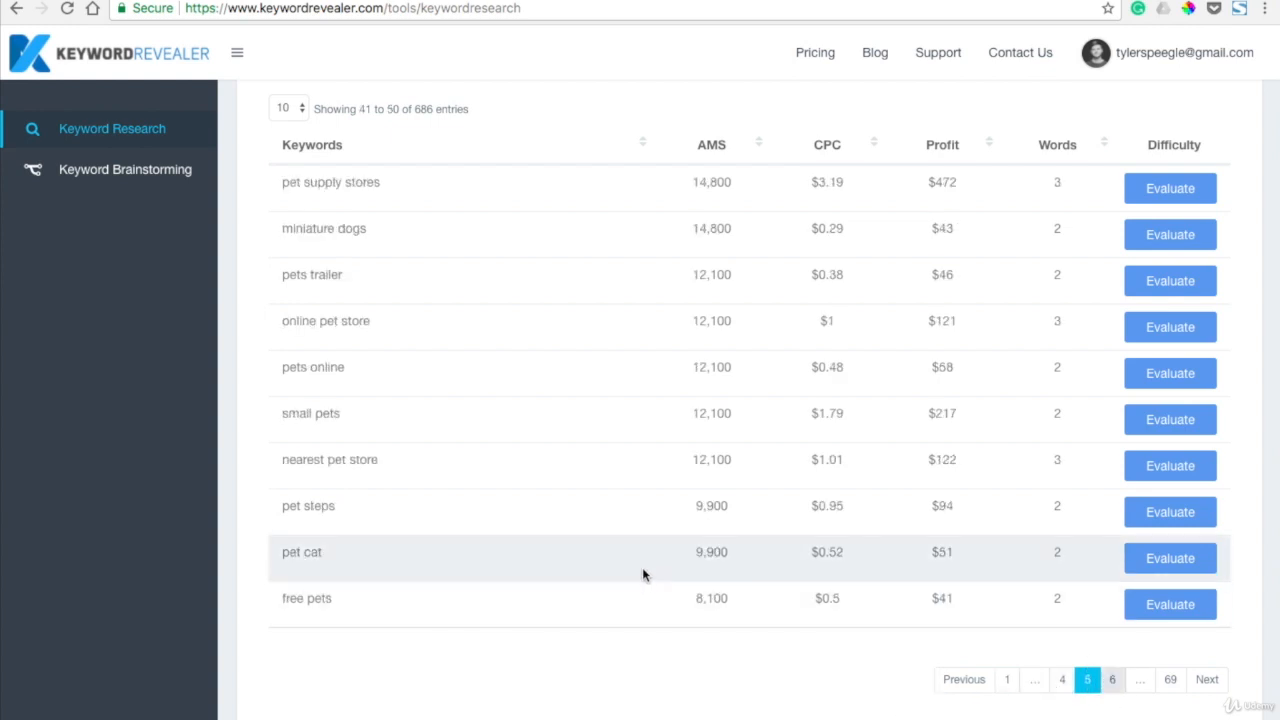
scroll(up, 3)
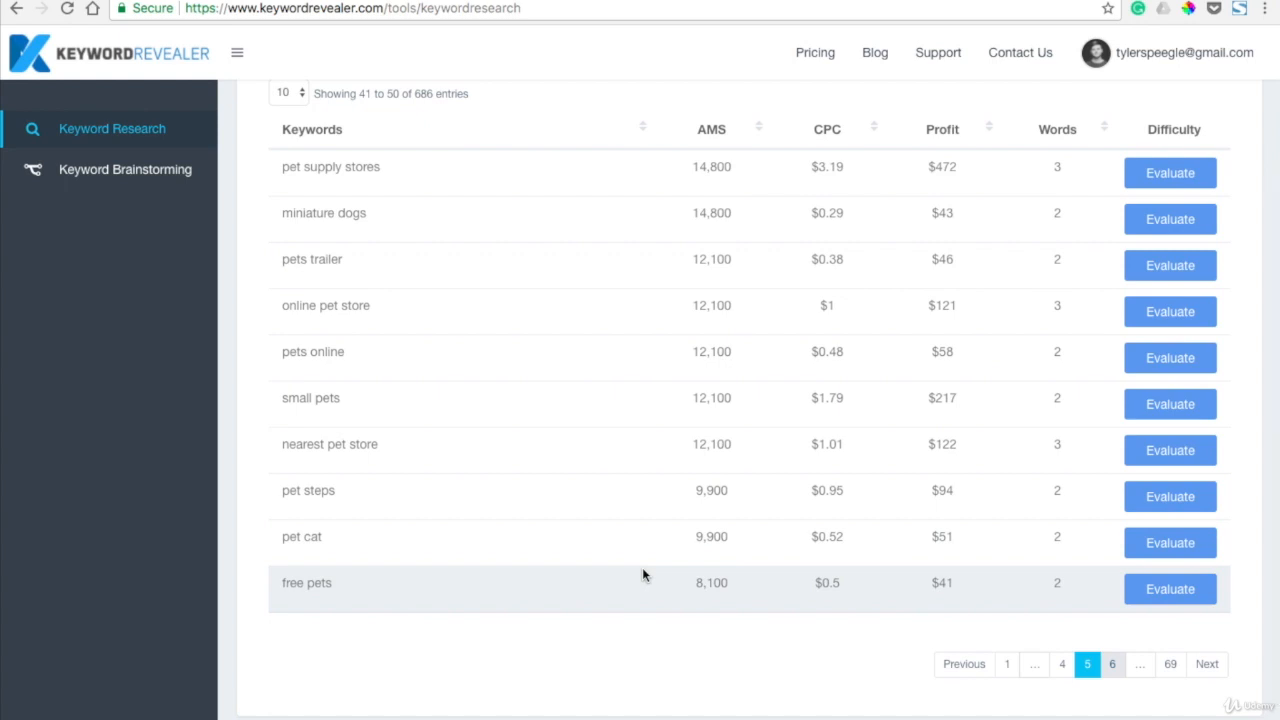
mouse_move(626, 297)
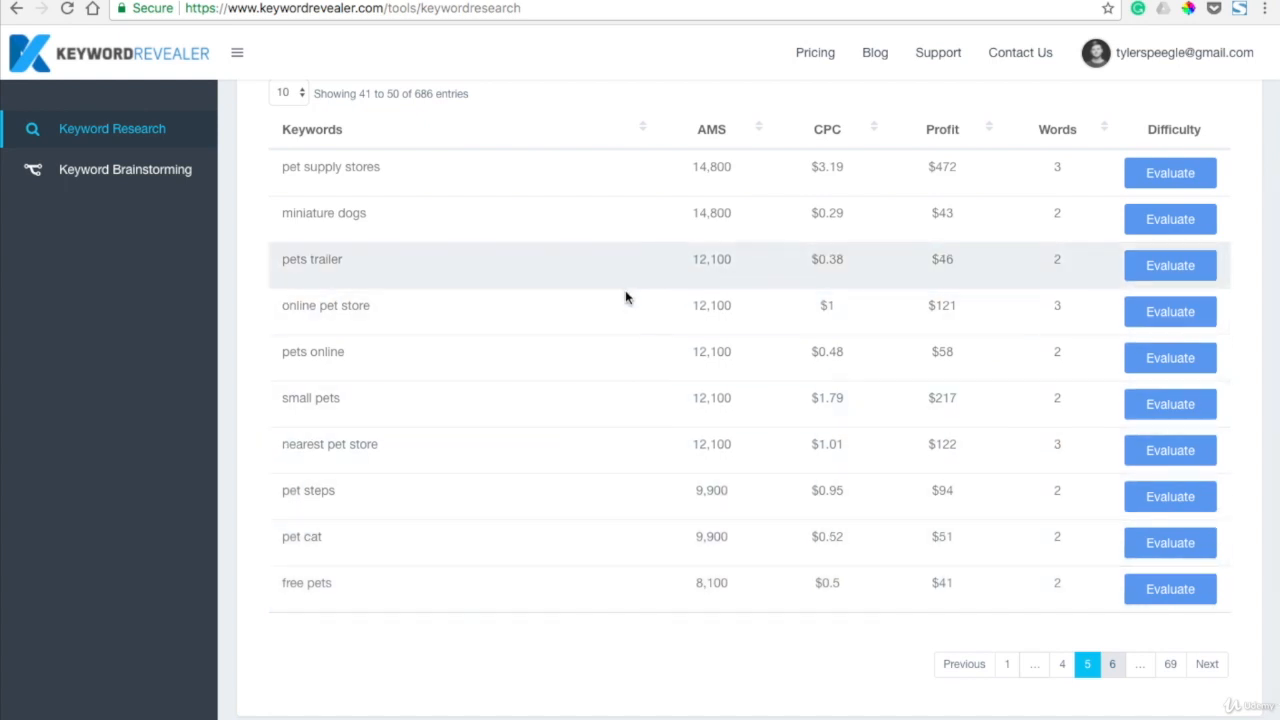
mouse_move(622, 415)
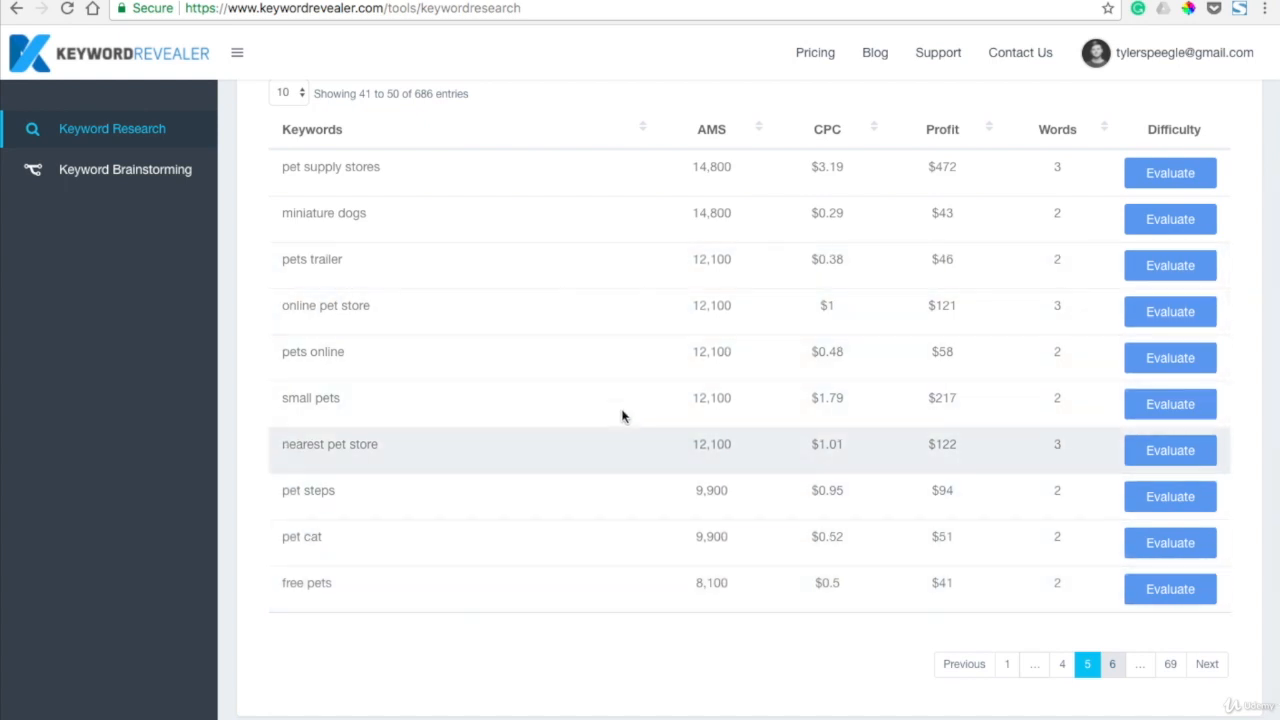
mouse_move(657, 490)
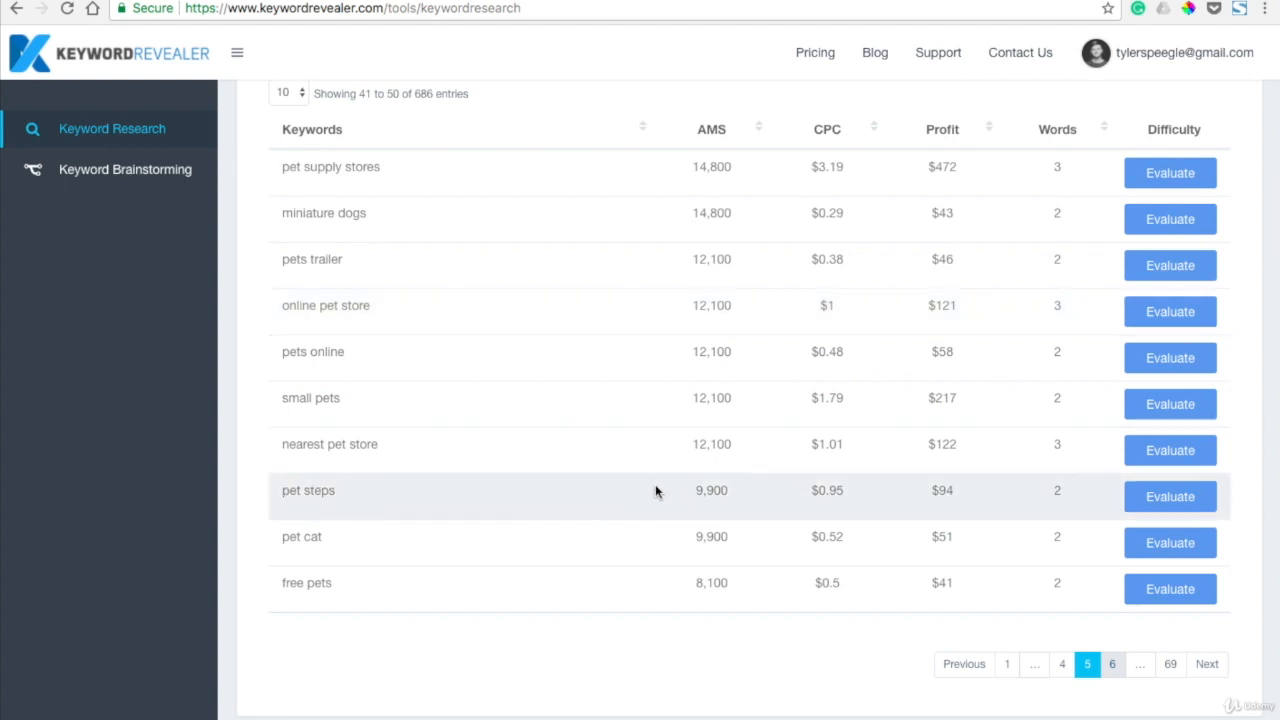
mouse_move(625, 405)
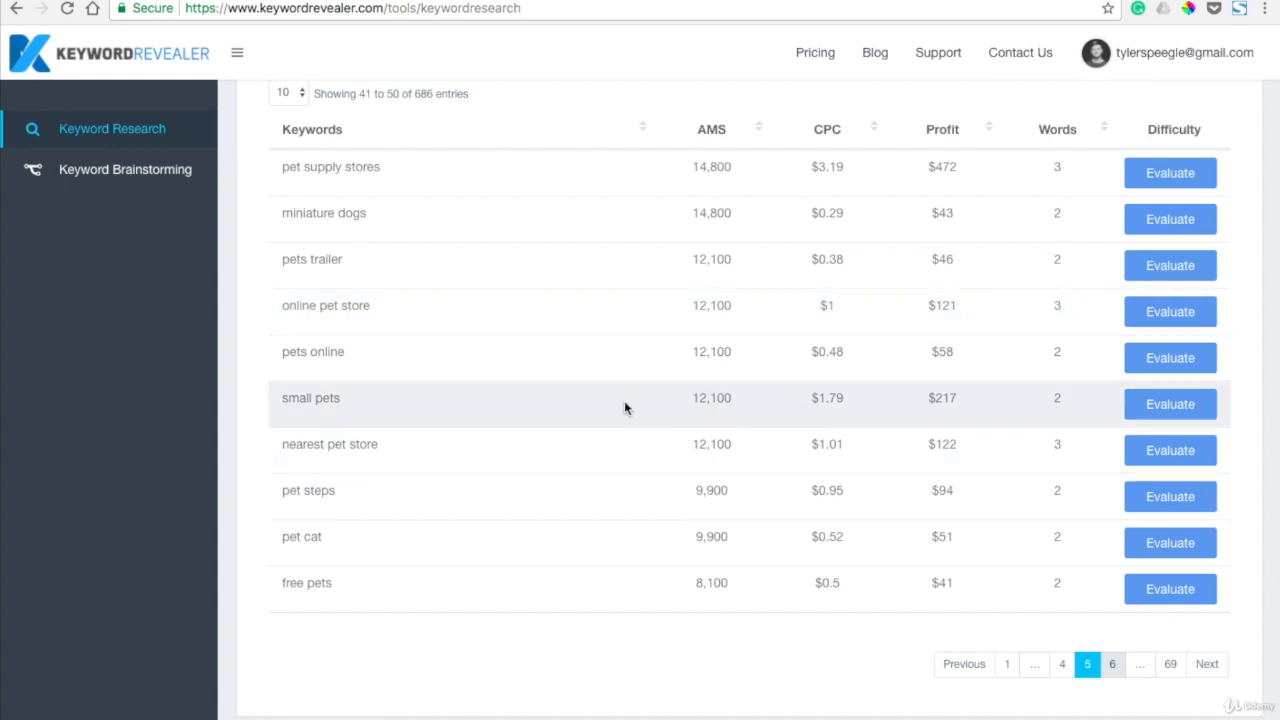
mouse_move(603, 299)
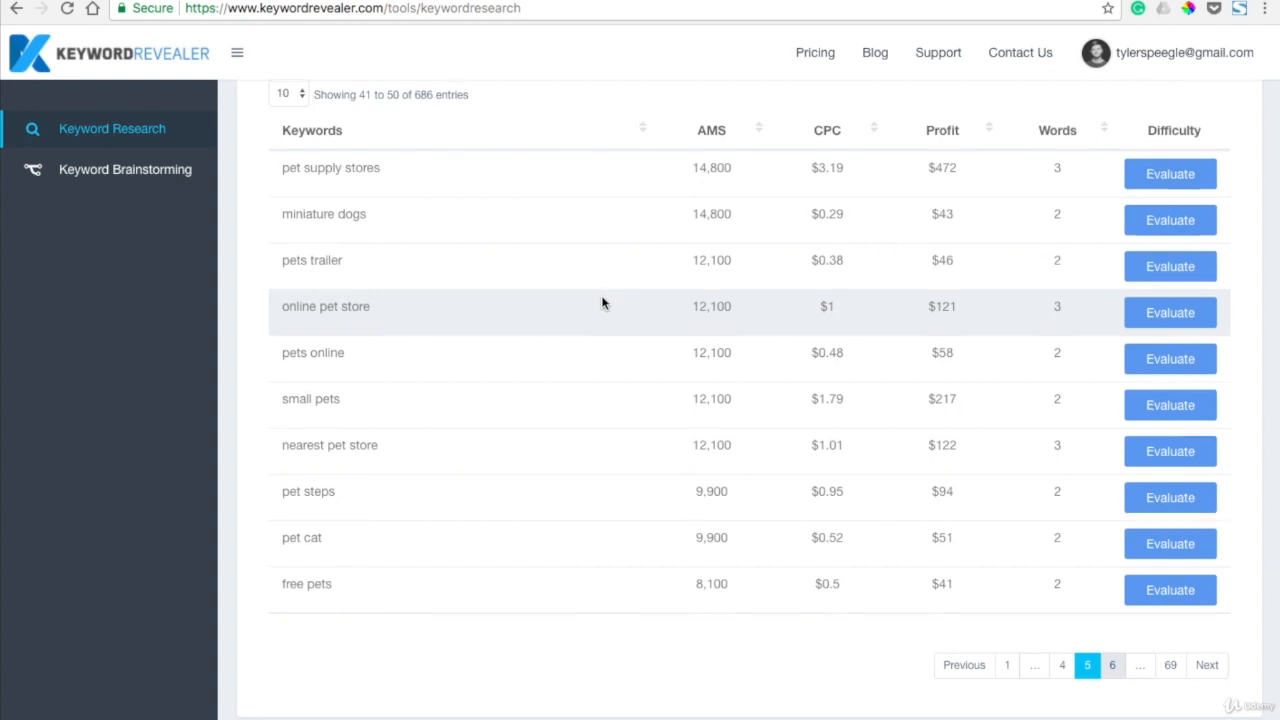
scroll(up, 3)
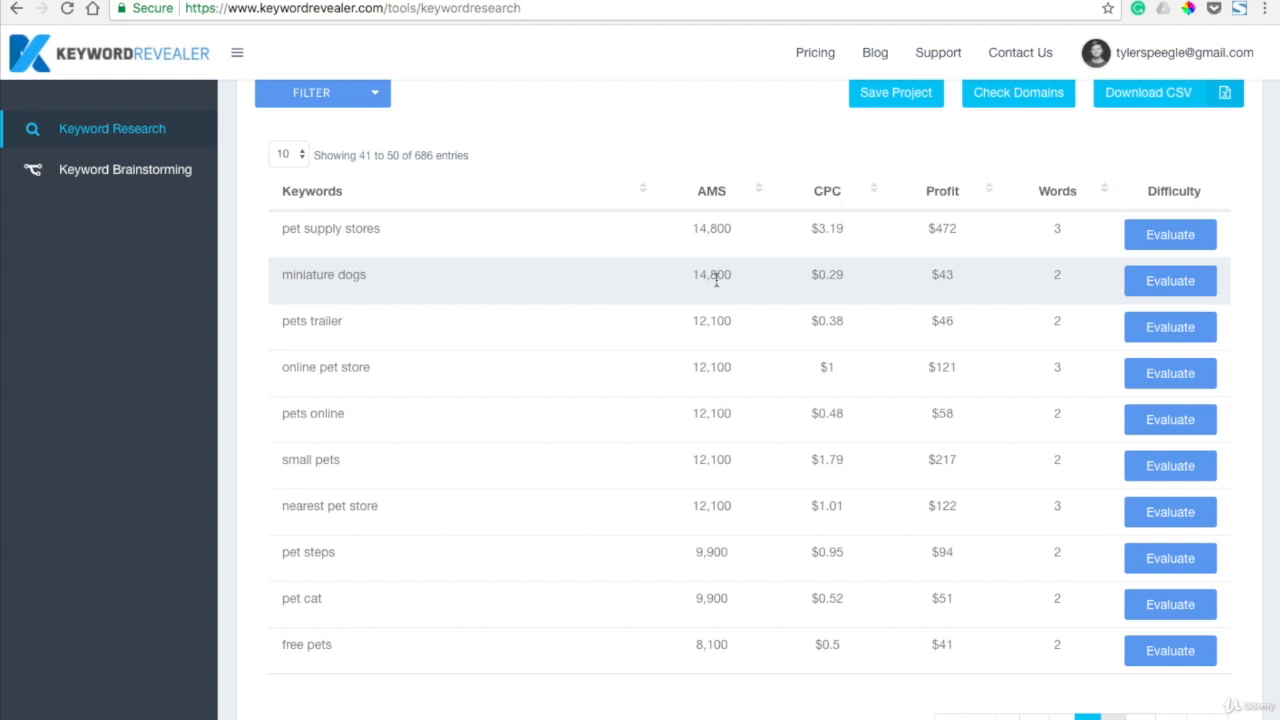
mouse_move(810, 289)
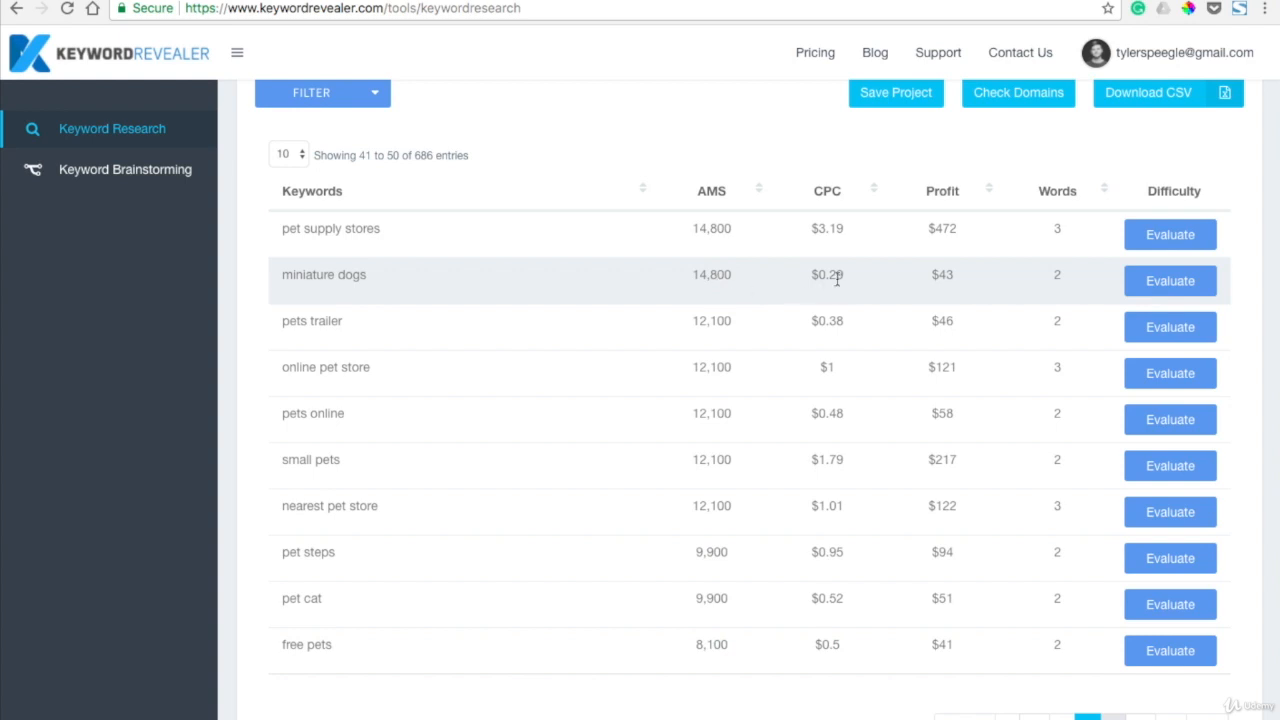
mouse_move(1069, 313)
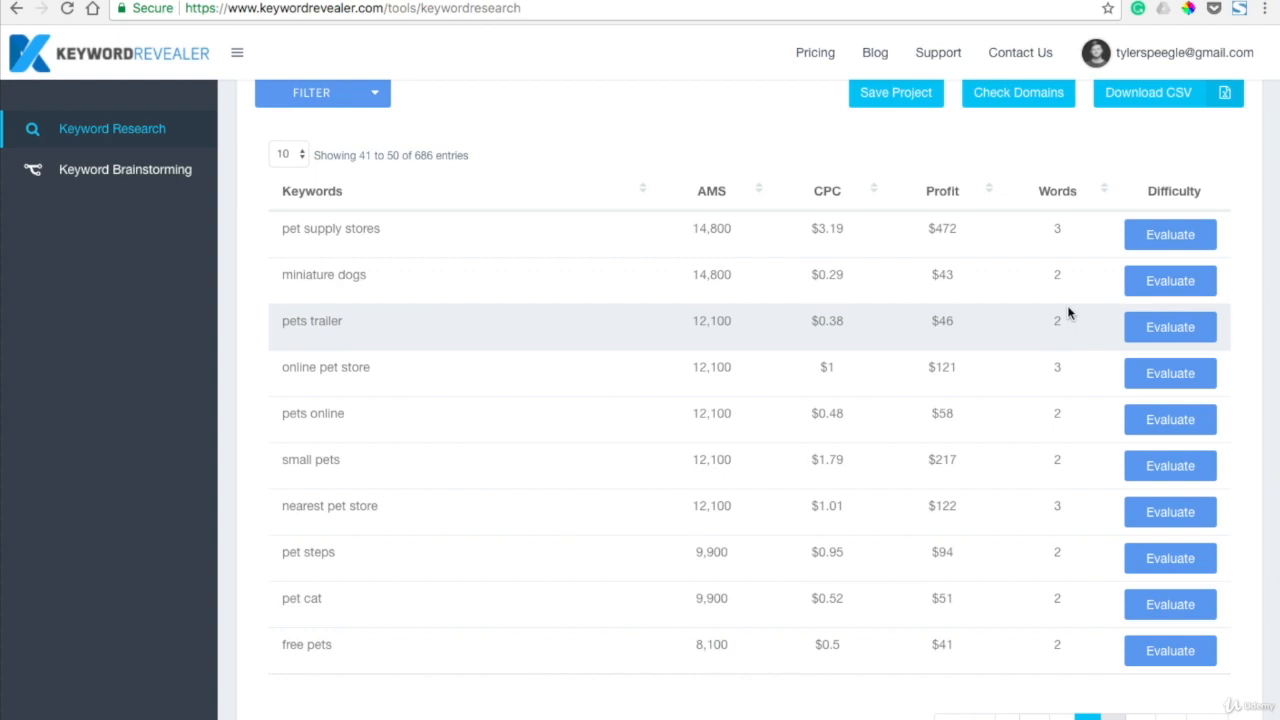